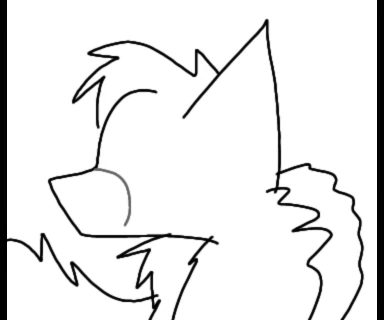
Bucket-fill the inside of the wolf's nose with solid gray.
click(95, 185)
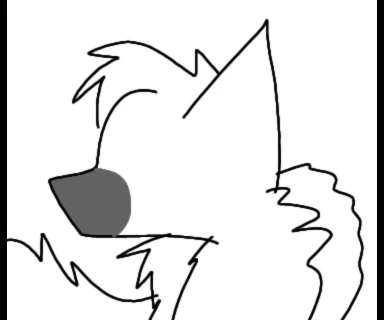